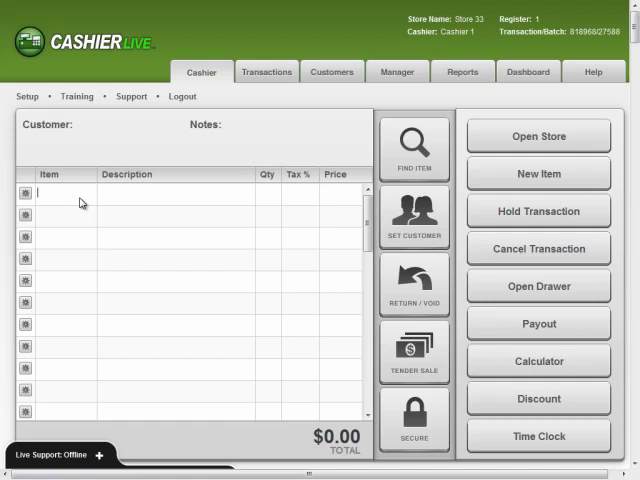
Enter item1 at quantity -1 and item2, netting $0.00, and begin tendering the sale.
{"action": "type", "text": "item1"}
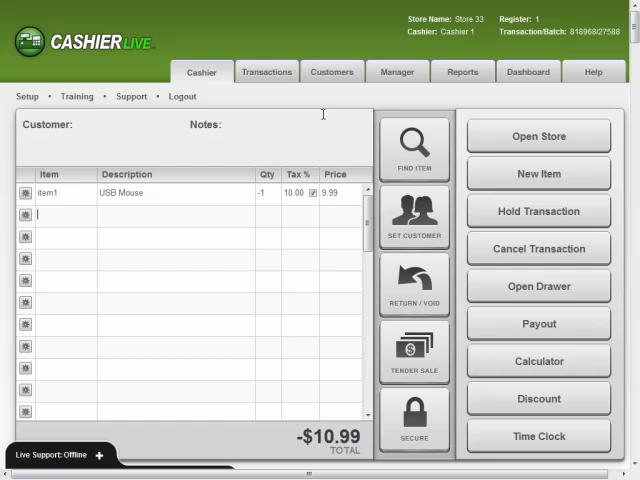
{"action": "type", "text": "item2"}
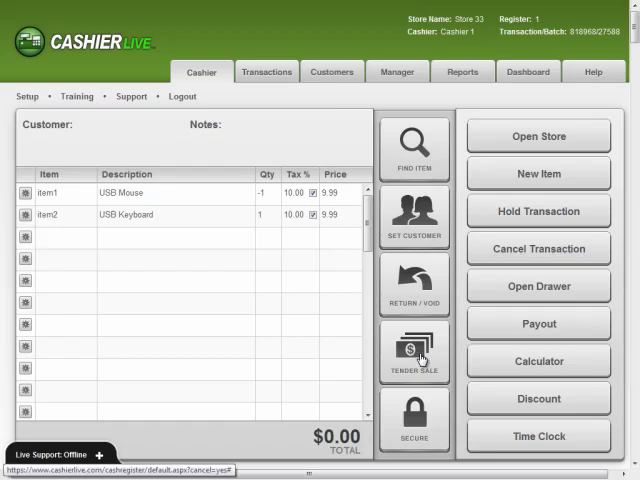
{"action": "left_click", "coordinate": [414, 350]}
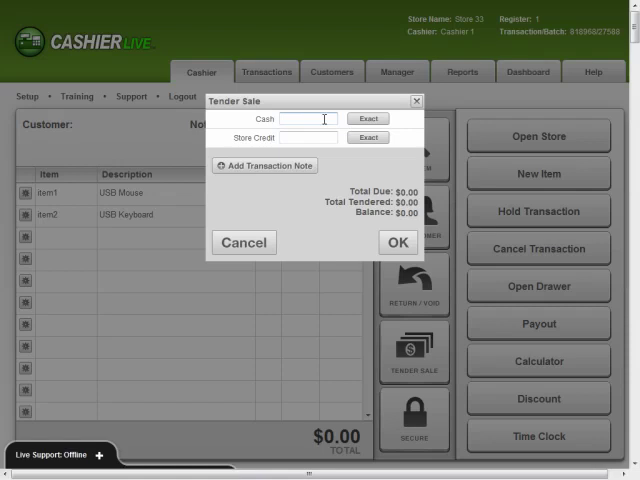
Confirm the $0.00 Tender Sale dialog to display the exchange receipt.
{"action": "left_click", "coordinate": [398, 242]}
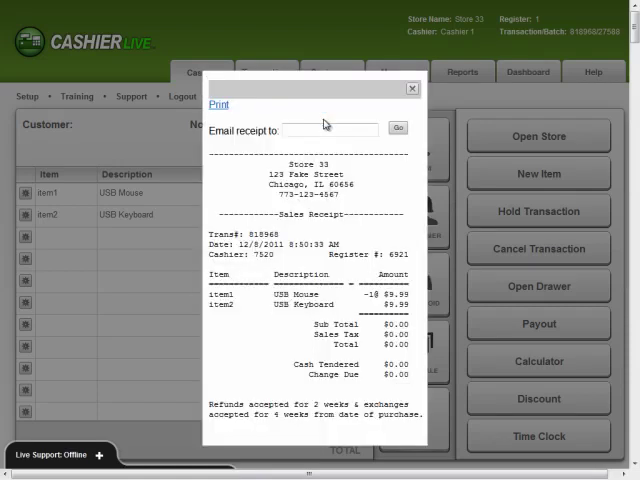